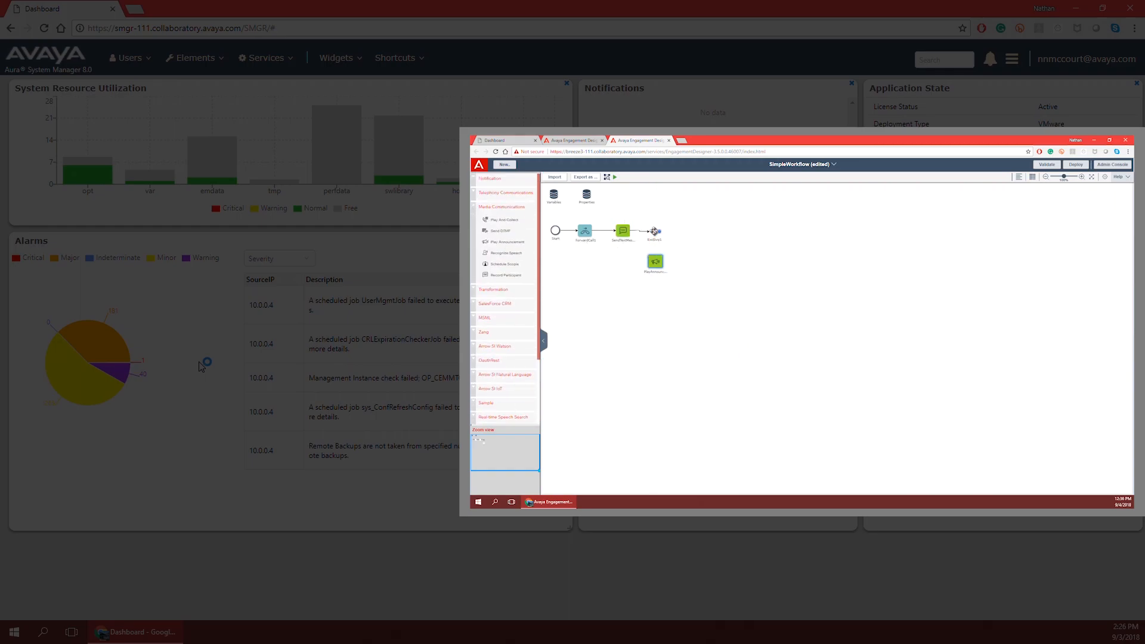
# Step: Navigate from the Breeze Client SDK page to the devconnectmarketplace.com home page
pyautogui.click(585, 231)
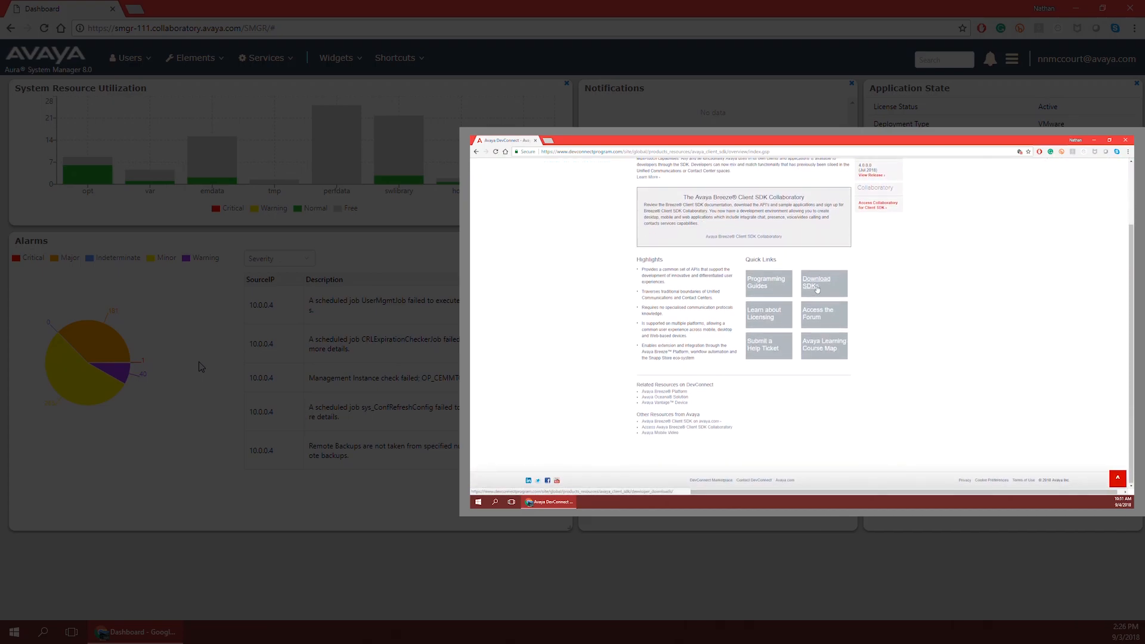
pyautogui.click(815, 281)
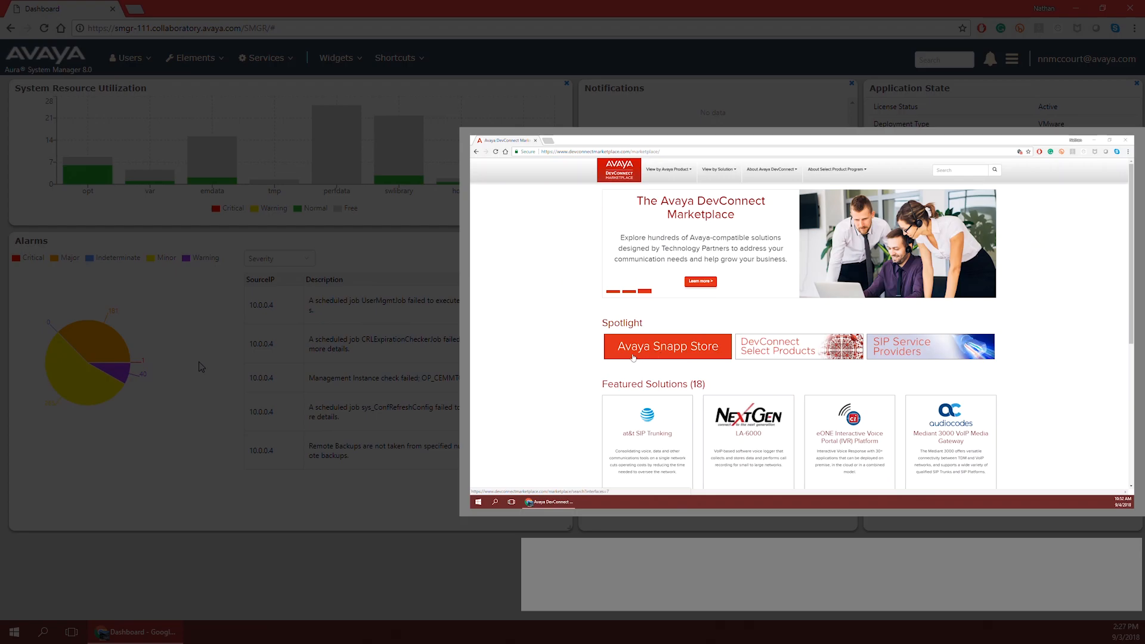
# Step: Show the Avaya Snapp Store listings of partner solutions such as eGain, GS Lab and Verbio
pyautogui.click(668, 346)
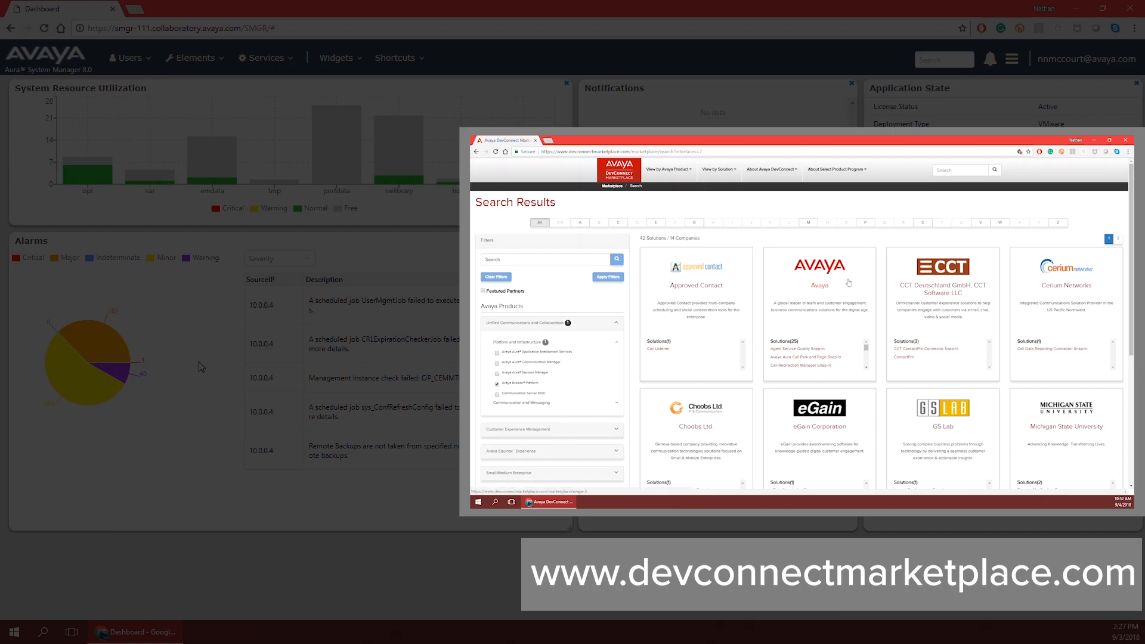
pyautogui.scroll(-3)
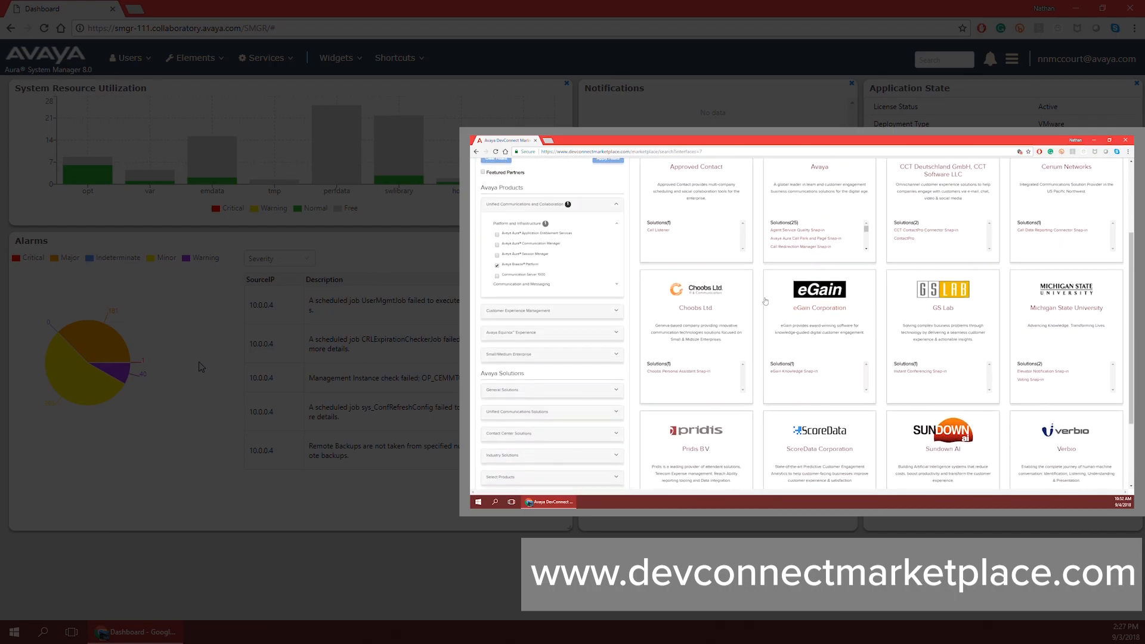
pyautogui.scroll(-3)
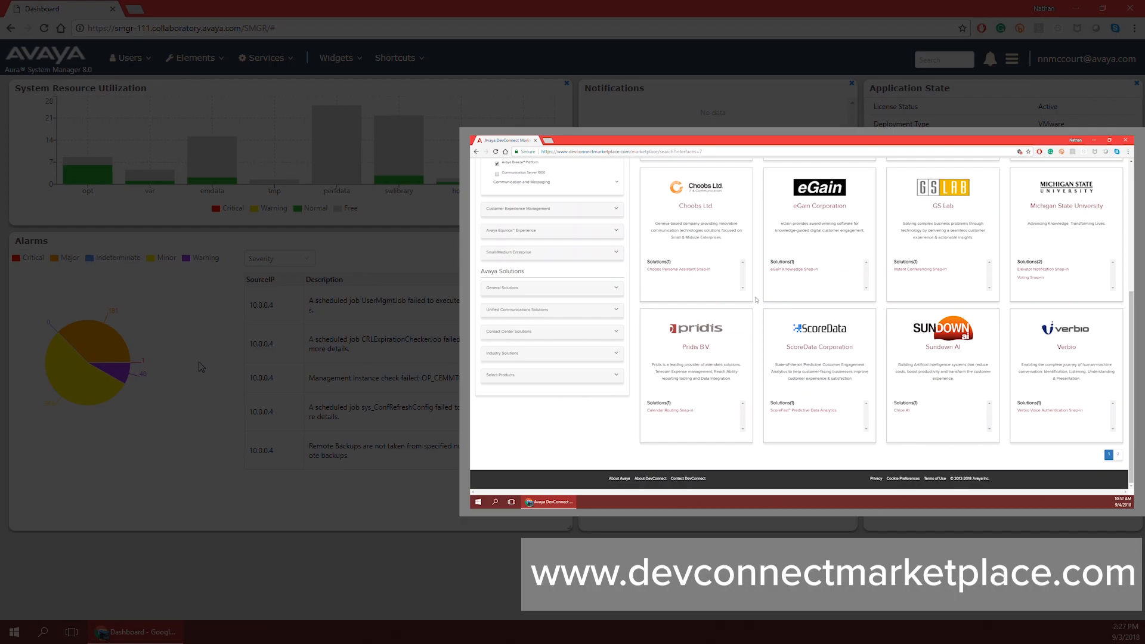